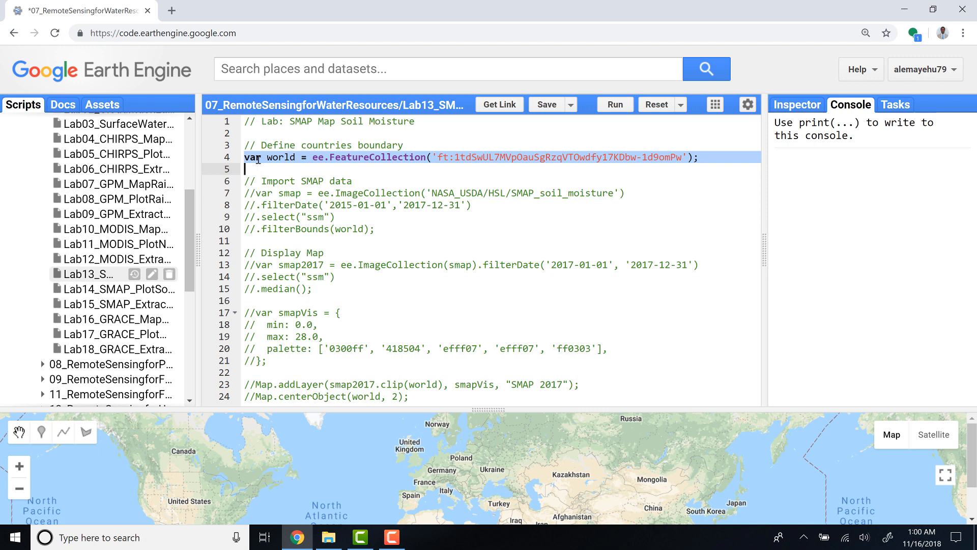
Uncomment line 4 (world countries FeatureCollection) and line 7 (SMAP ImageCollection import)
click(298, 157)
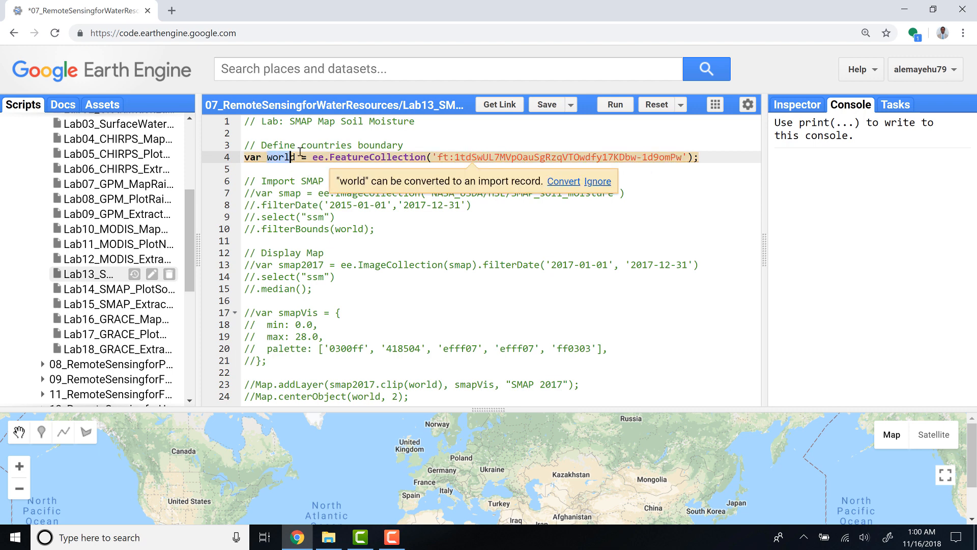
click(302, 193)
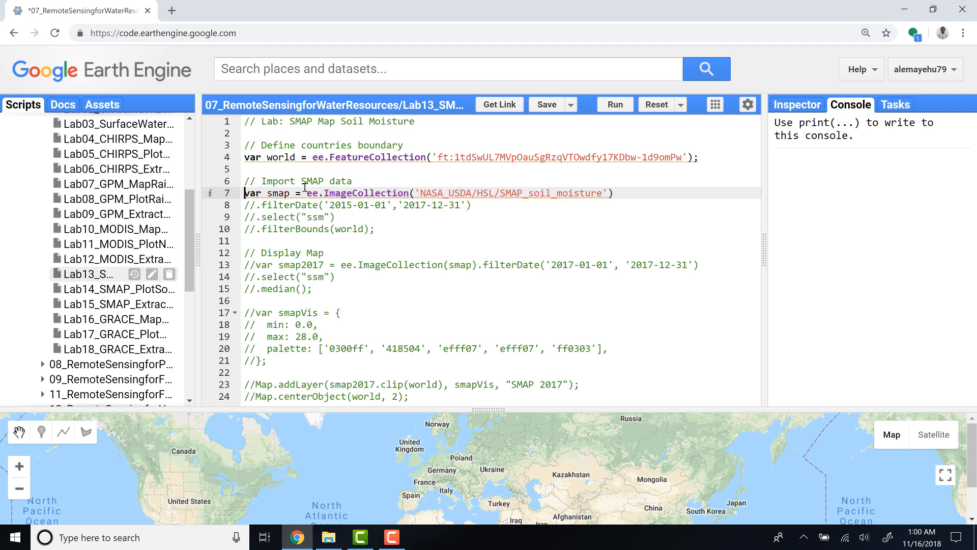
Uncomment the filterDate, select("ssm") and filterBounds(world) lines, plus the smap2017 definition on line 13
double_click(279, 192)
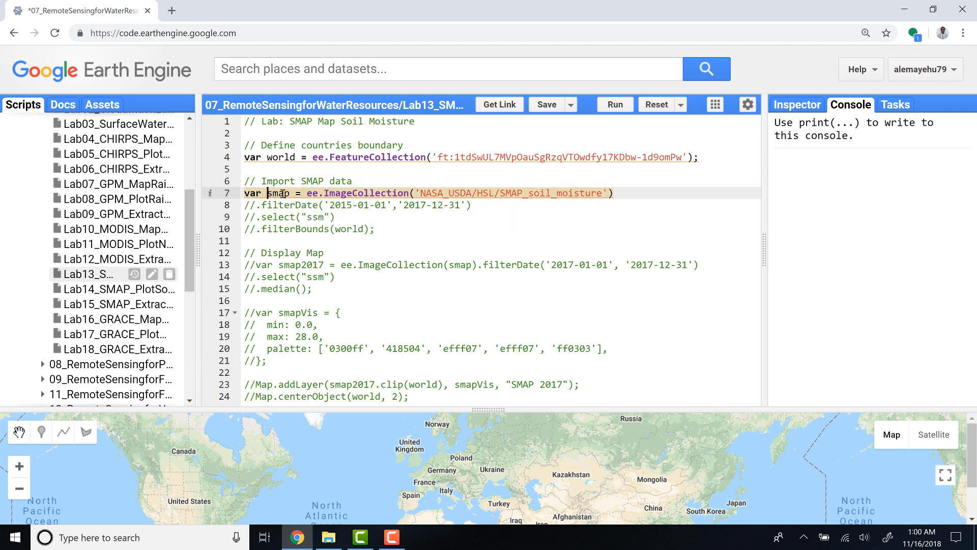
double_click(279, 192)
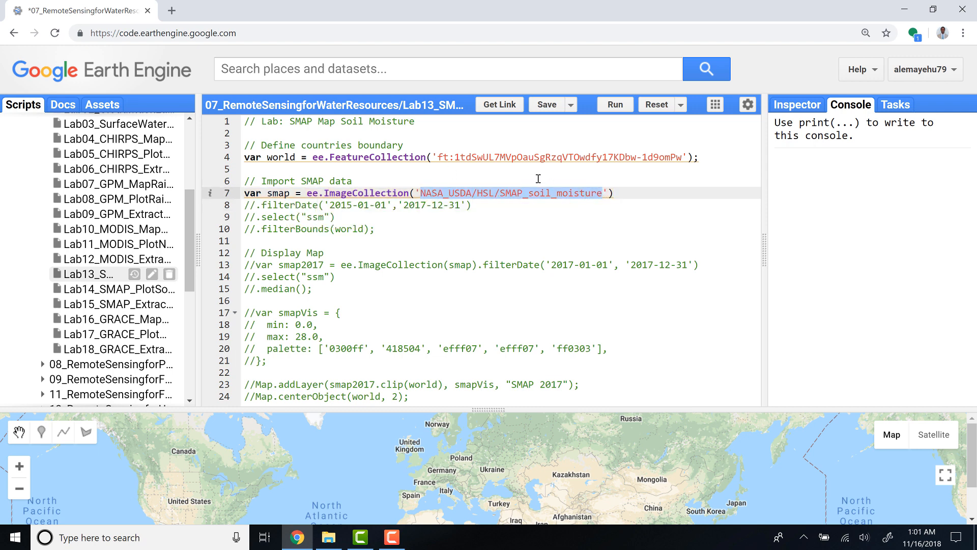
click(256, 205)
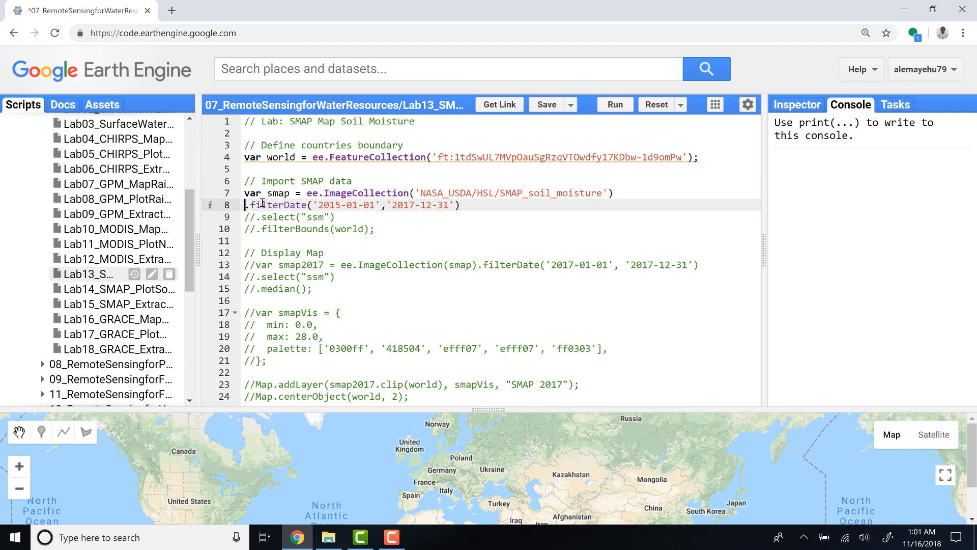
double_click(274, 204)
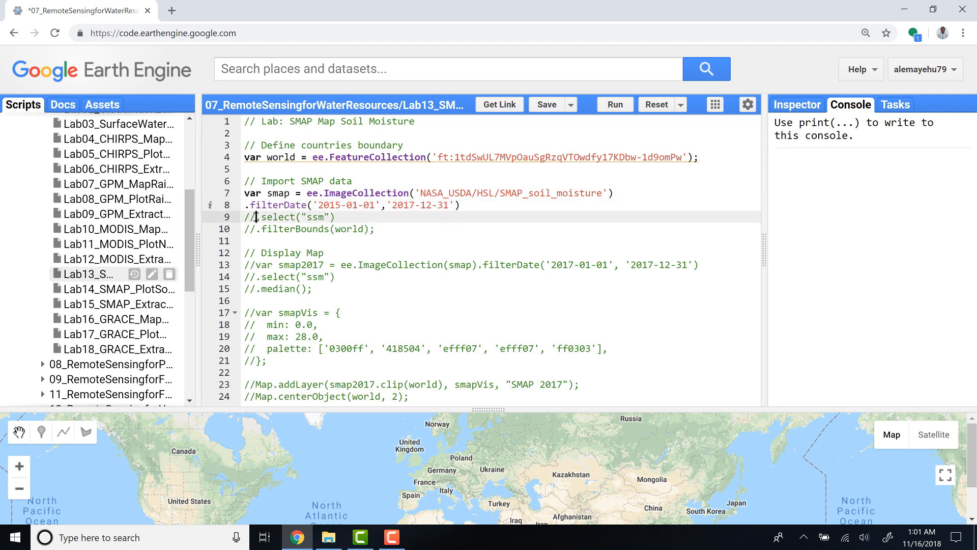
key(Backspace)
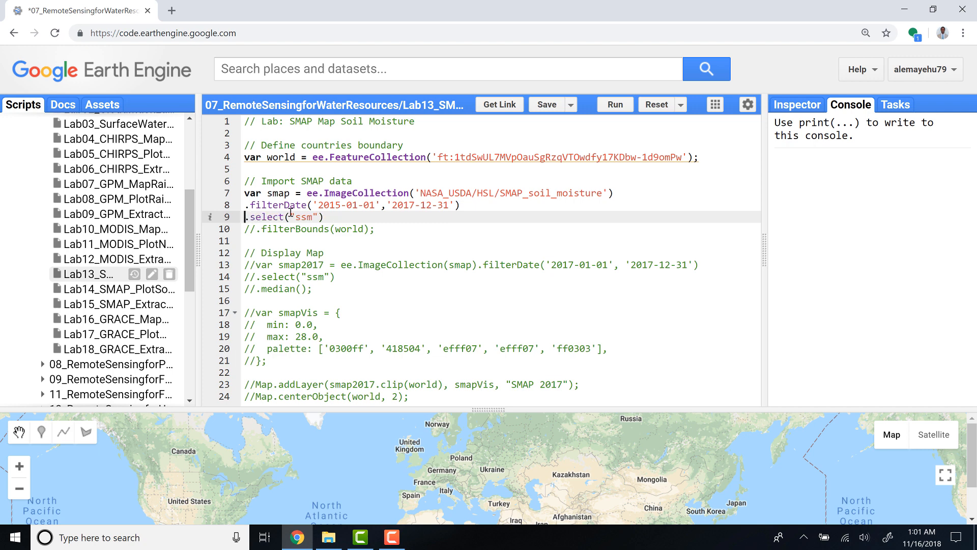
double_click(266, 217)
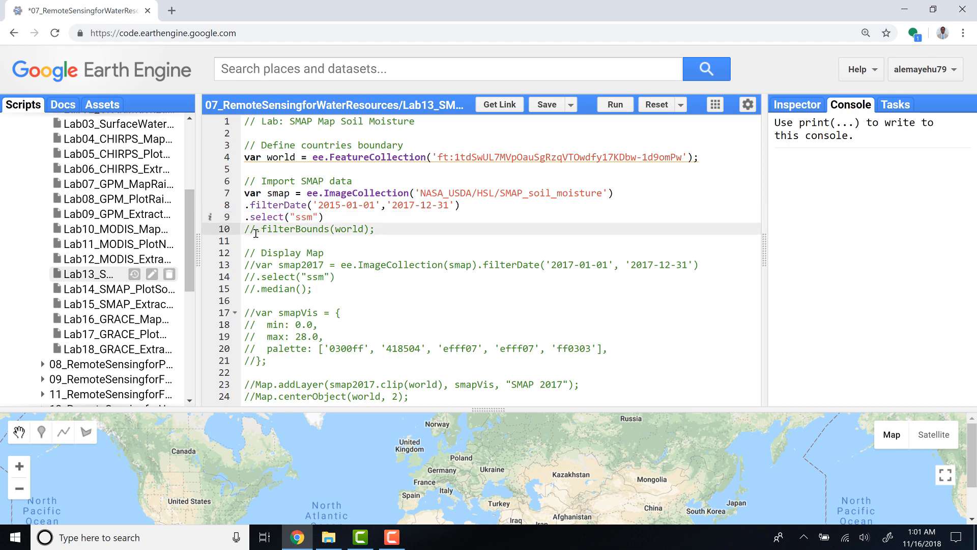
click(255, 229)
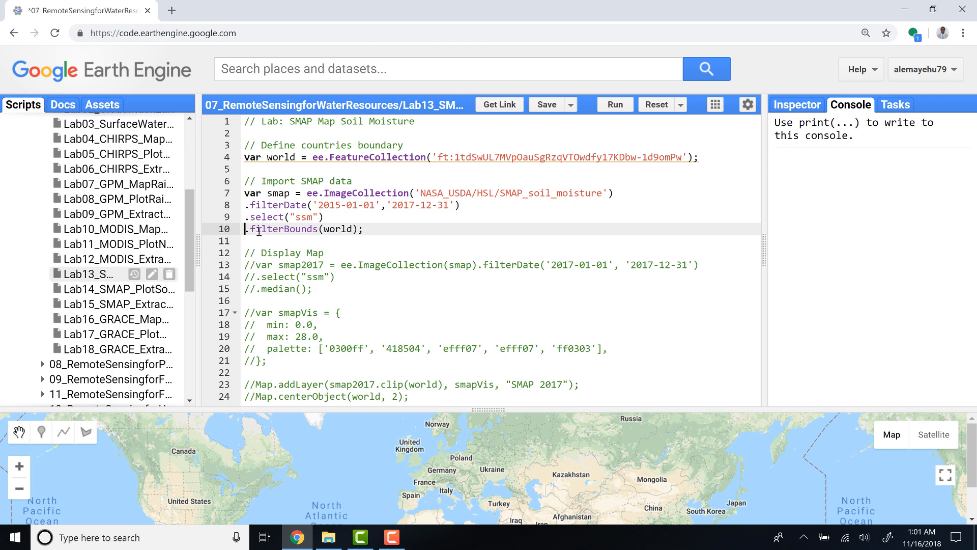
mouse_move(307, 177)
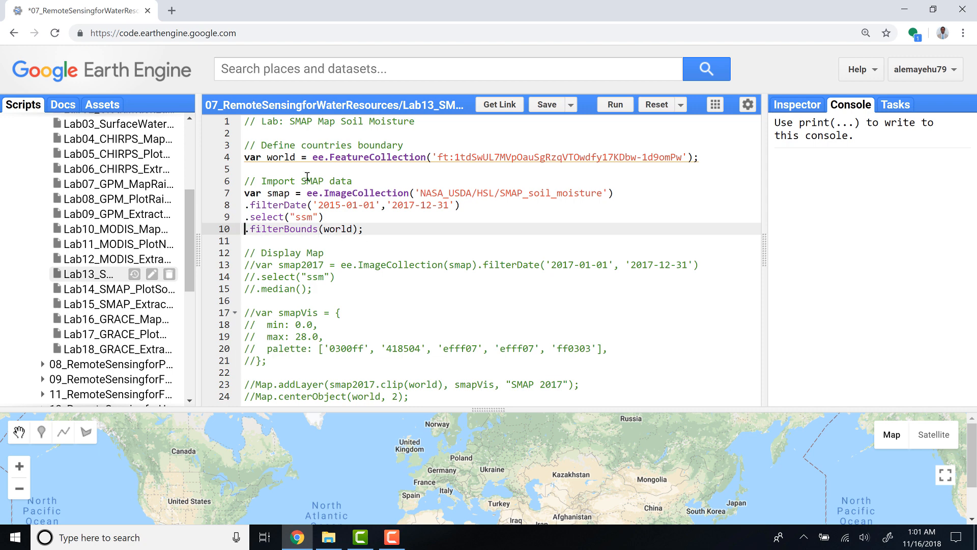
mouse_move(289, 232)
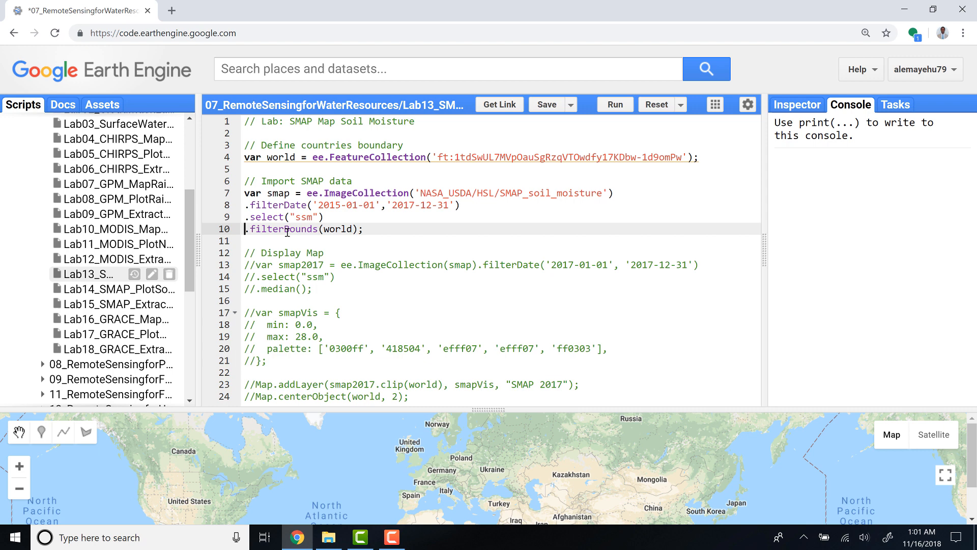
mouse_move(268, 252)
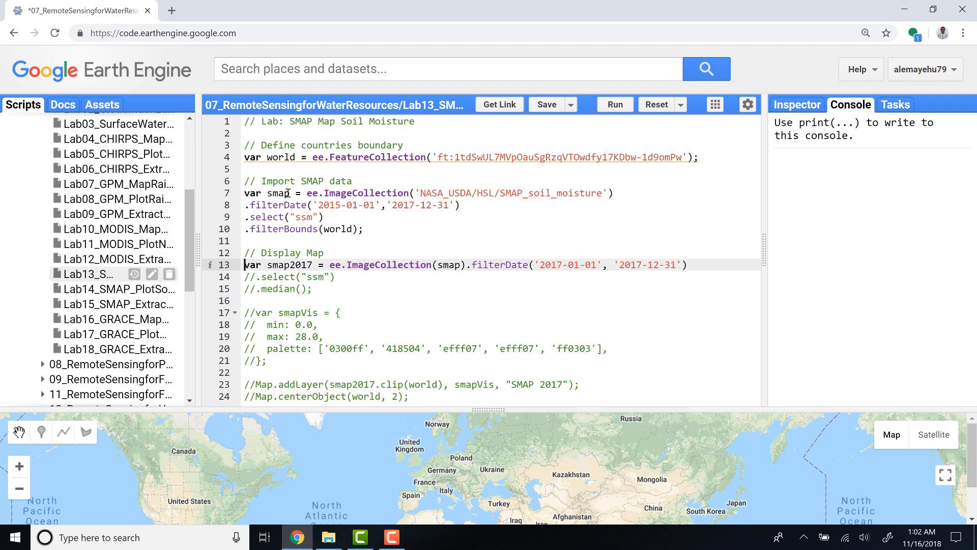
Uncomment lines 14–15, the smapVis palette object on lines 17–21, and Map.addLayer on line 23
double_click(278, 193)
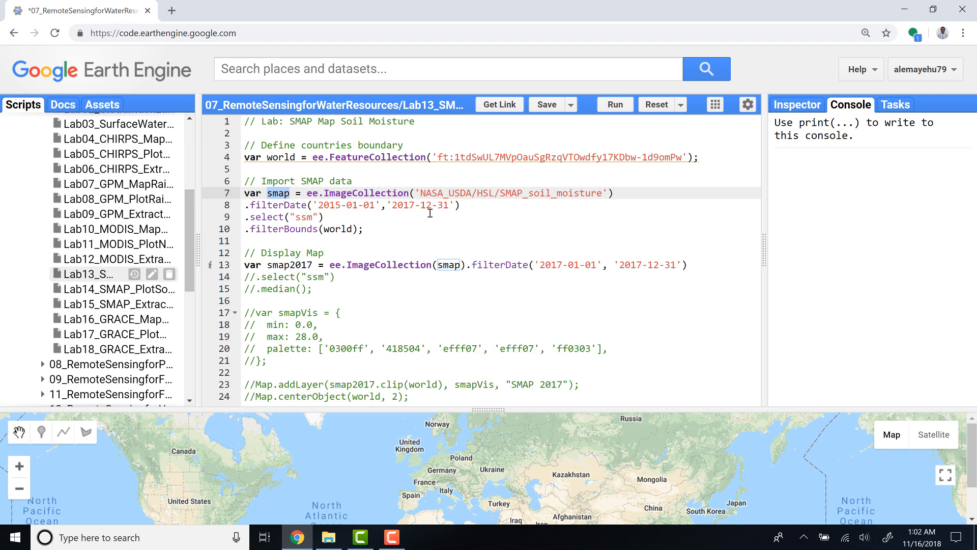
click(409, 264)
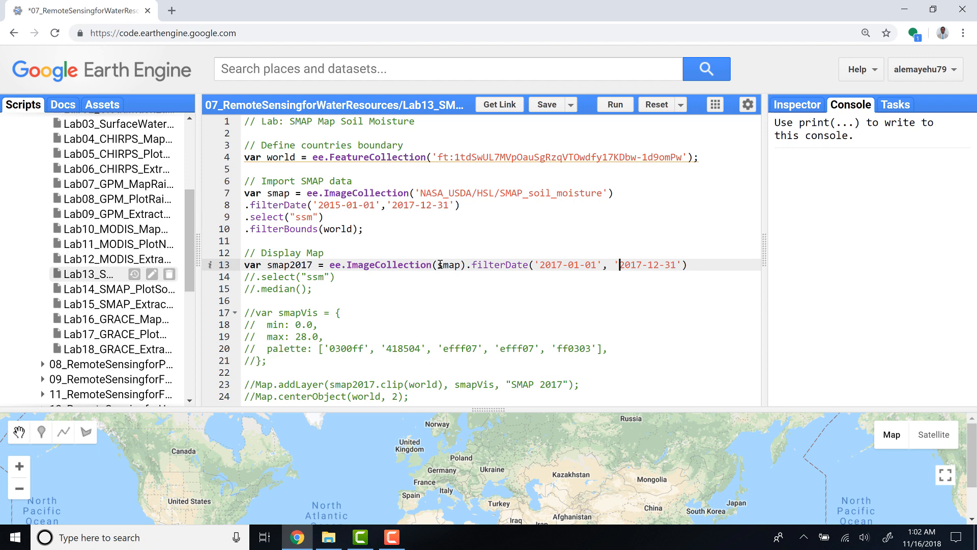
double_click(449, 265)
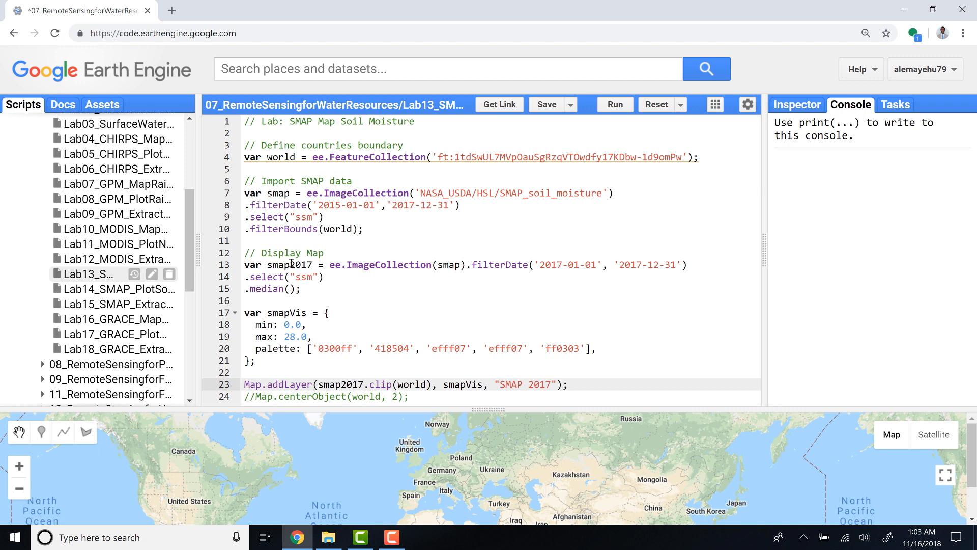
Uncomment Map.centerObject(world, 2) on line 24
double_click(286, 264)
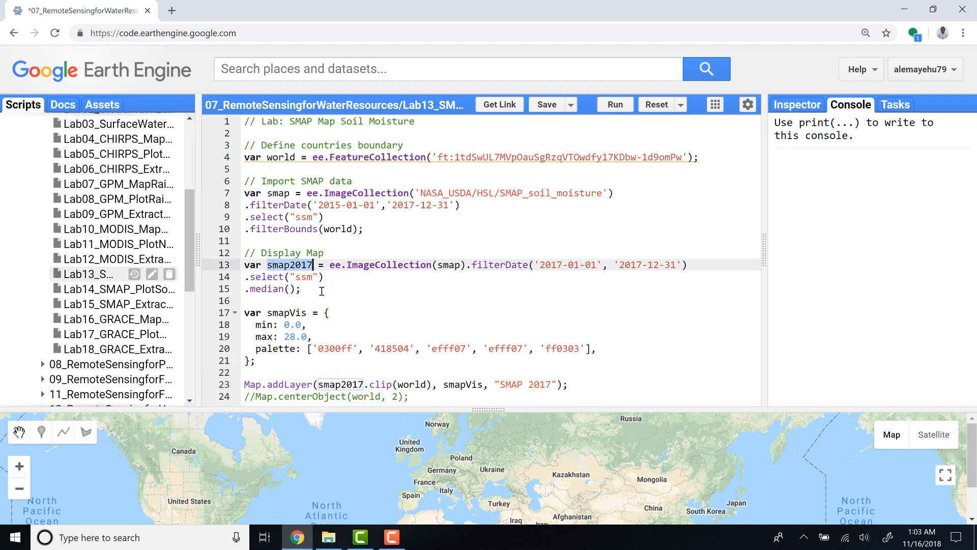
mouse_move(298, 310)
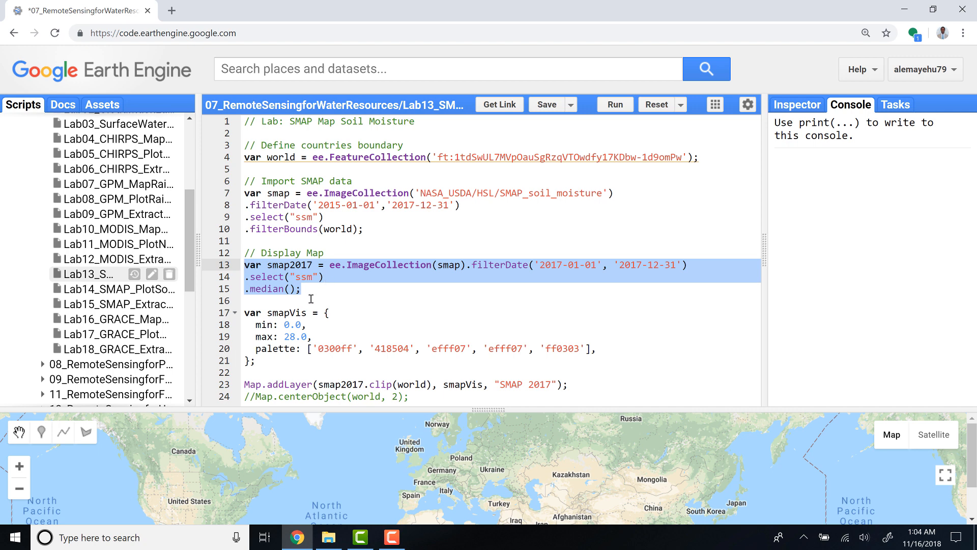
mouse_move(403, 335)
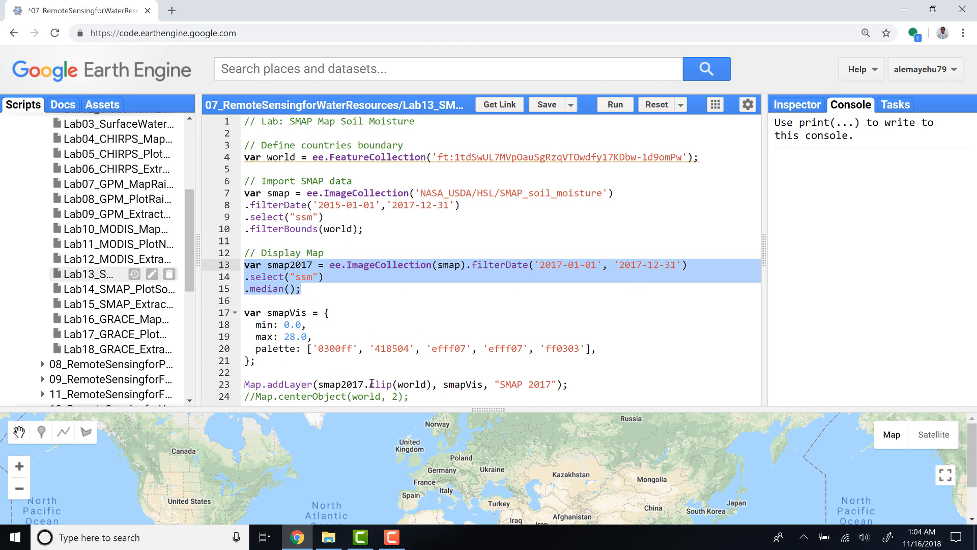
click(386, 384)
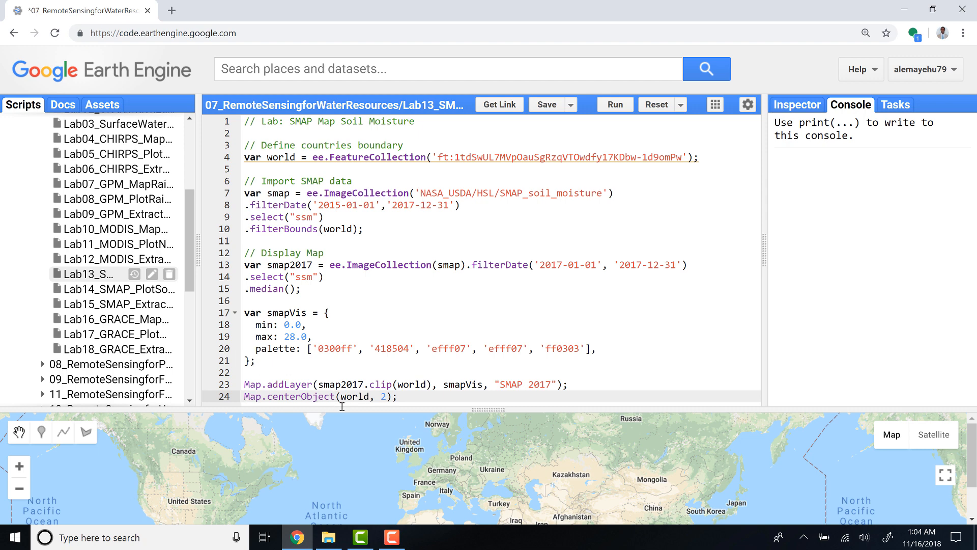
mouse_move(371, 465)
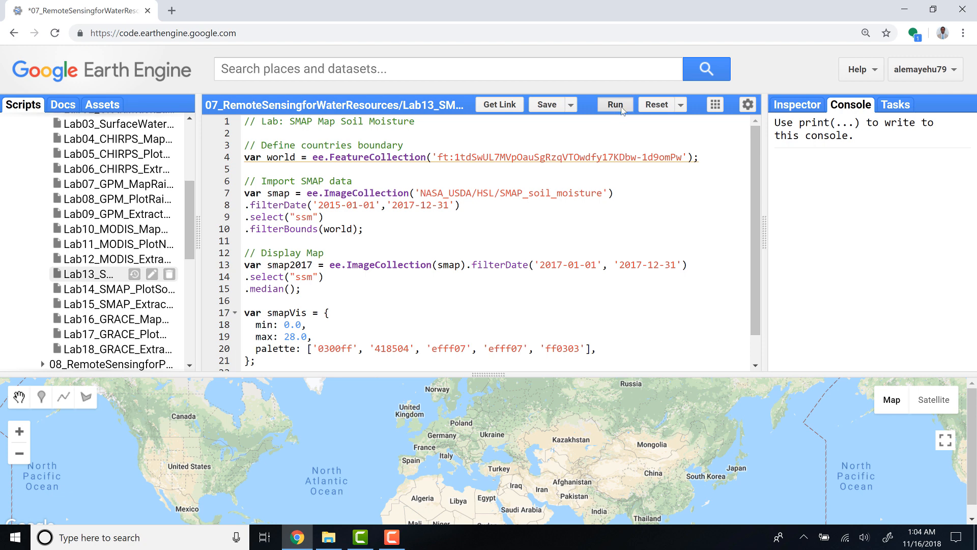
Run the script and check the SMAP 2017 soil moisture layer in the Layers panel
click(614, 104)
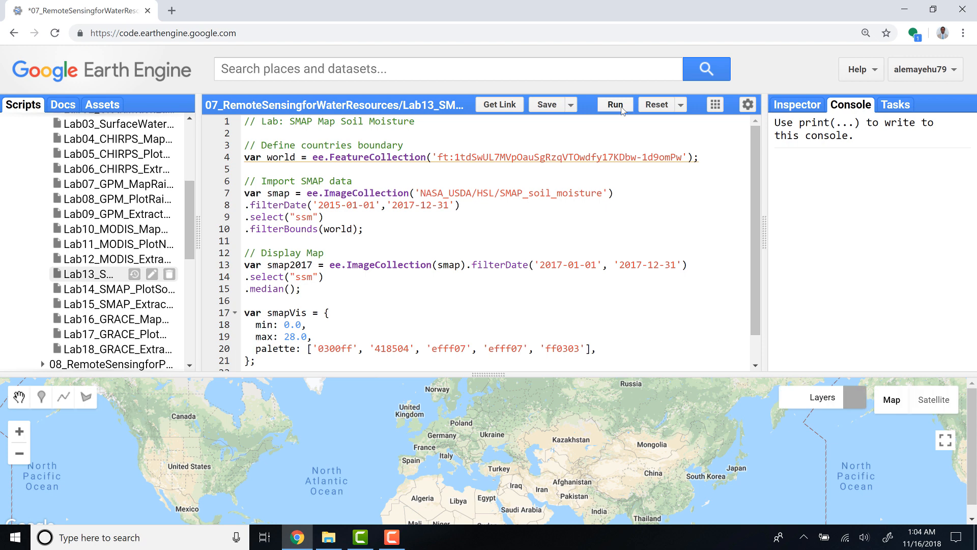
click(614, 104)
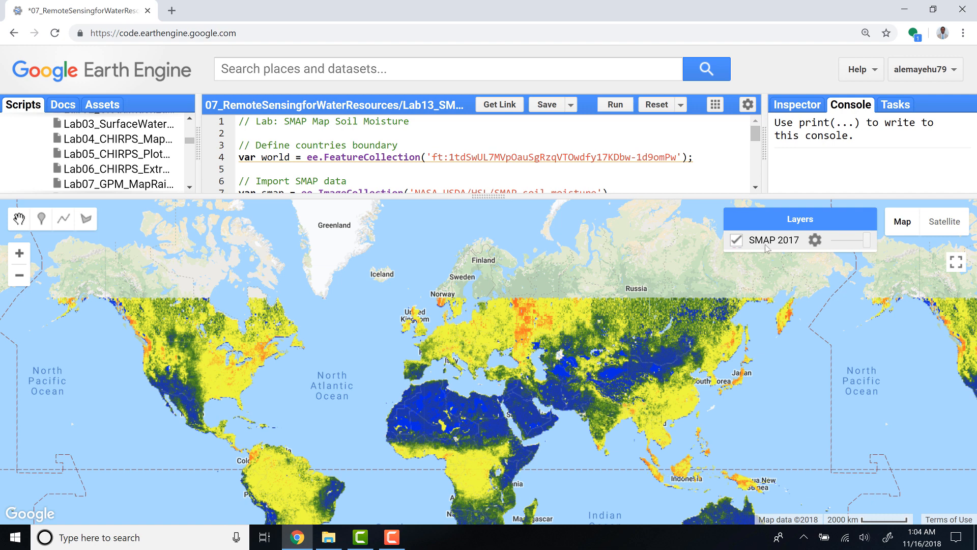
mouse_move(778, 247)
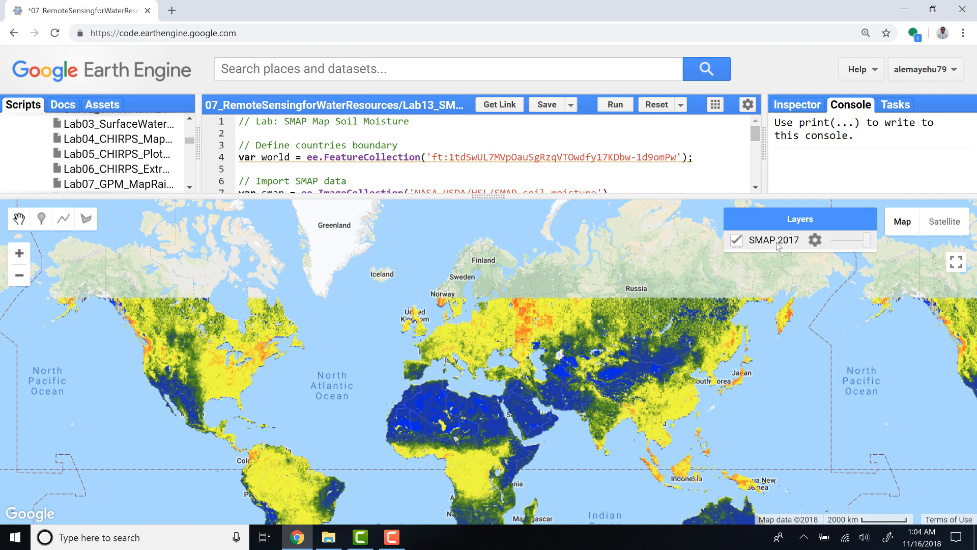
mouse_move(781, 225)
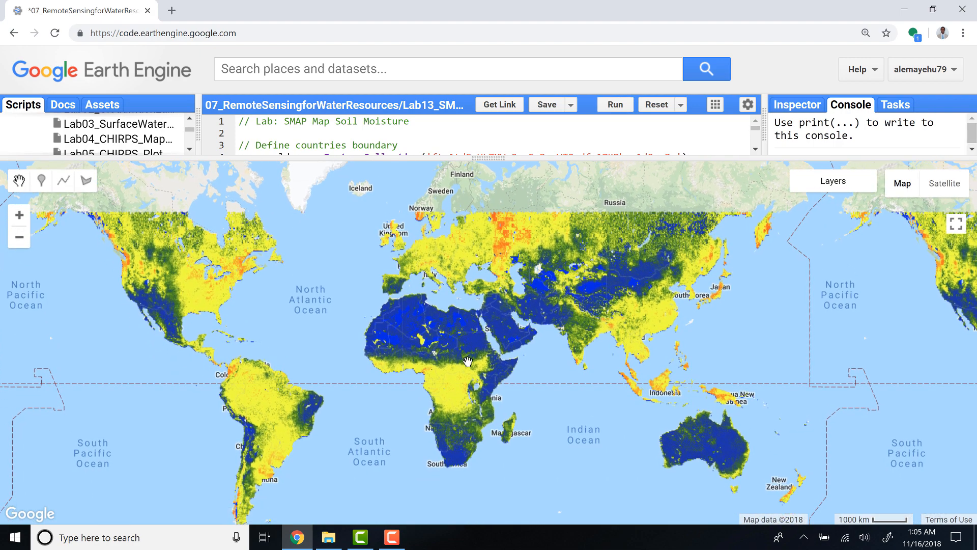
mouse_move(439, 367)
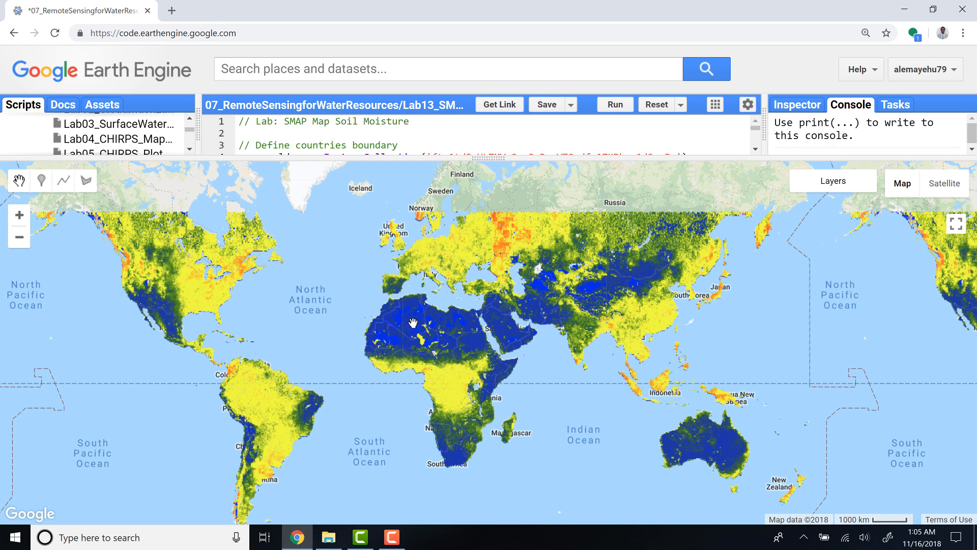
mouse_move(439, 333)
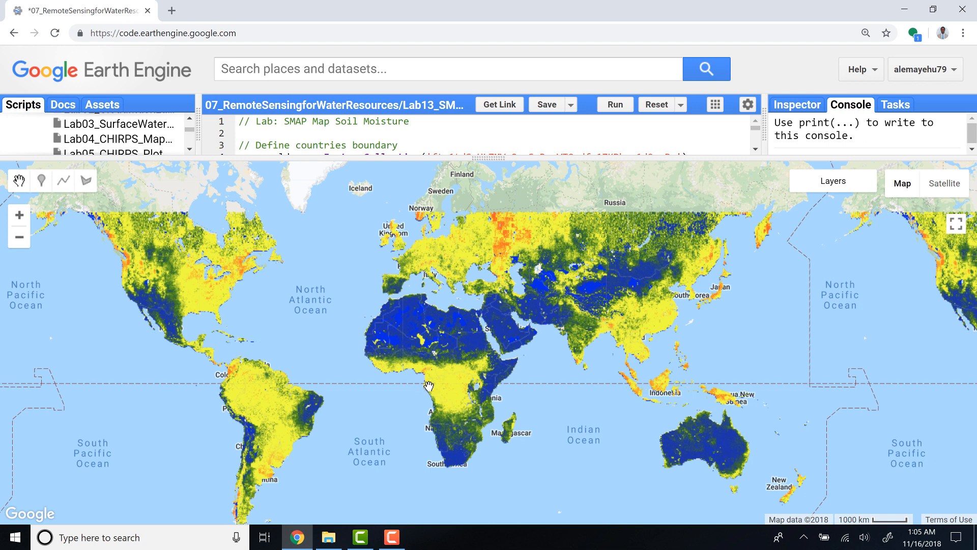
mouse_move(424, 396)
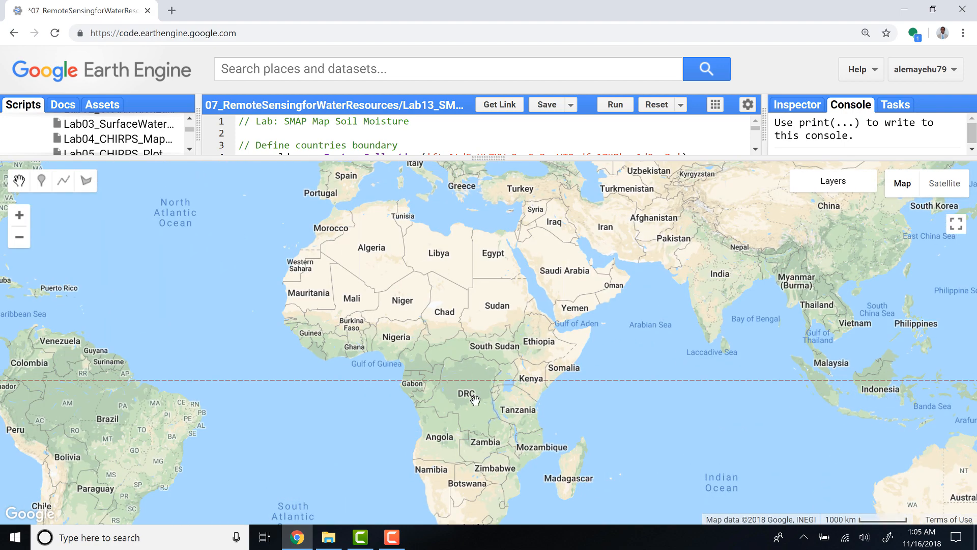
click(613, 104)
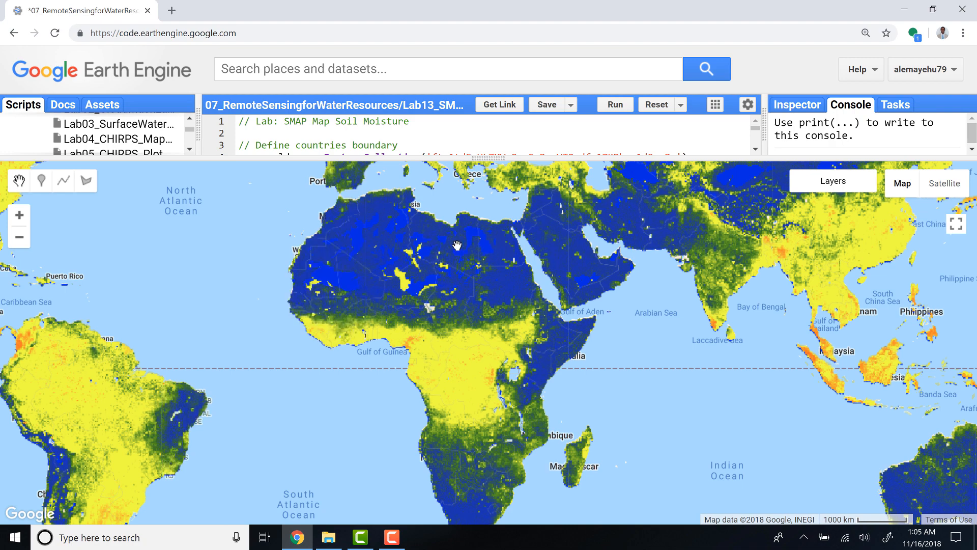
scroll(down, 3)
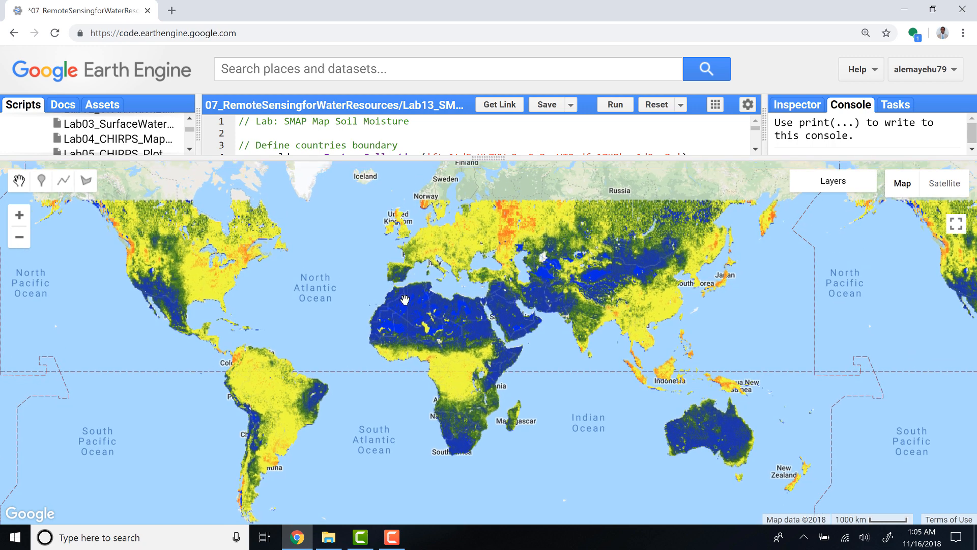
mouse_move(444, 288)
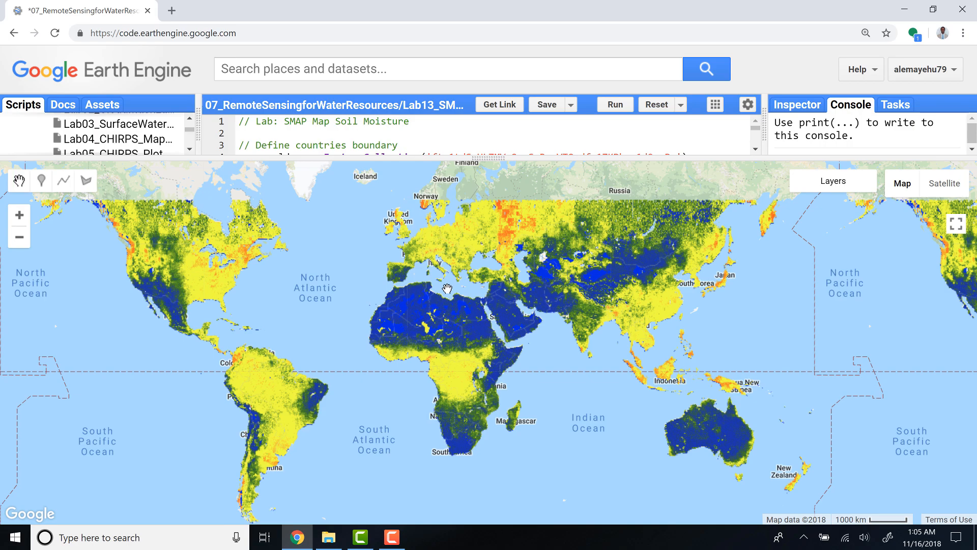